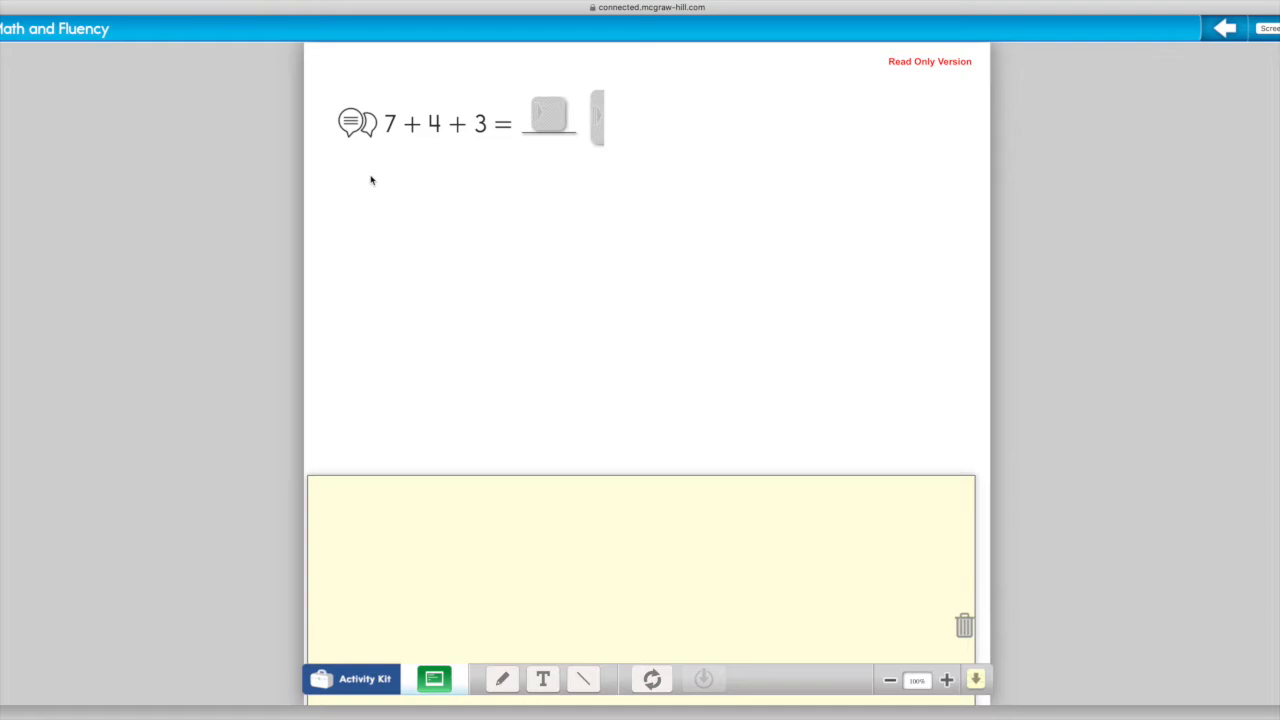
{"action": "mouse_move", "coordinate": [876, 74]}
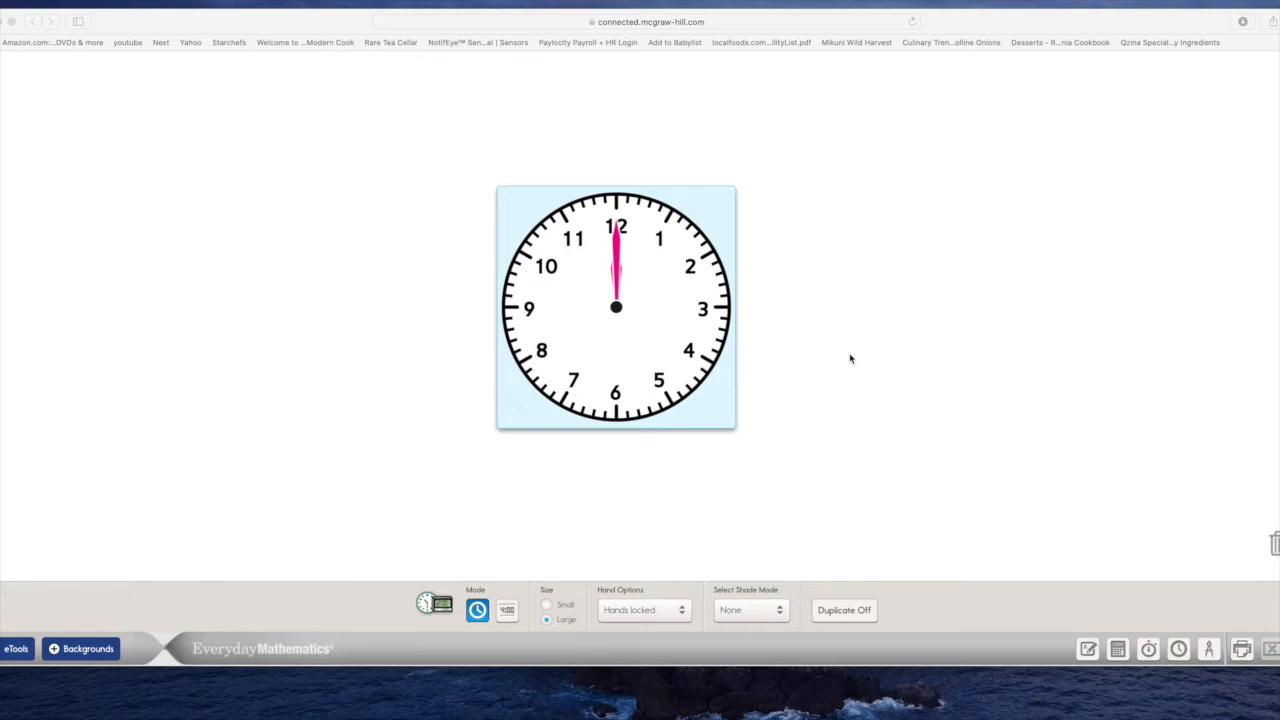
Step: Bring up the countdown timer over the clock and set it to 01:00
{"action": "left_click", "coordinate": [1178, 648]}
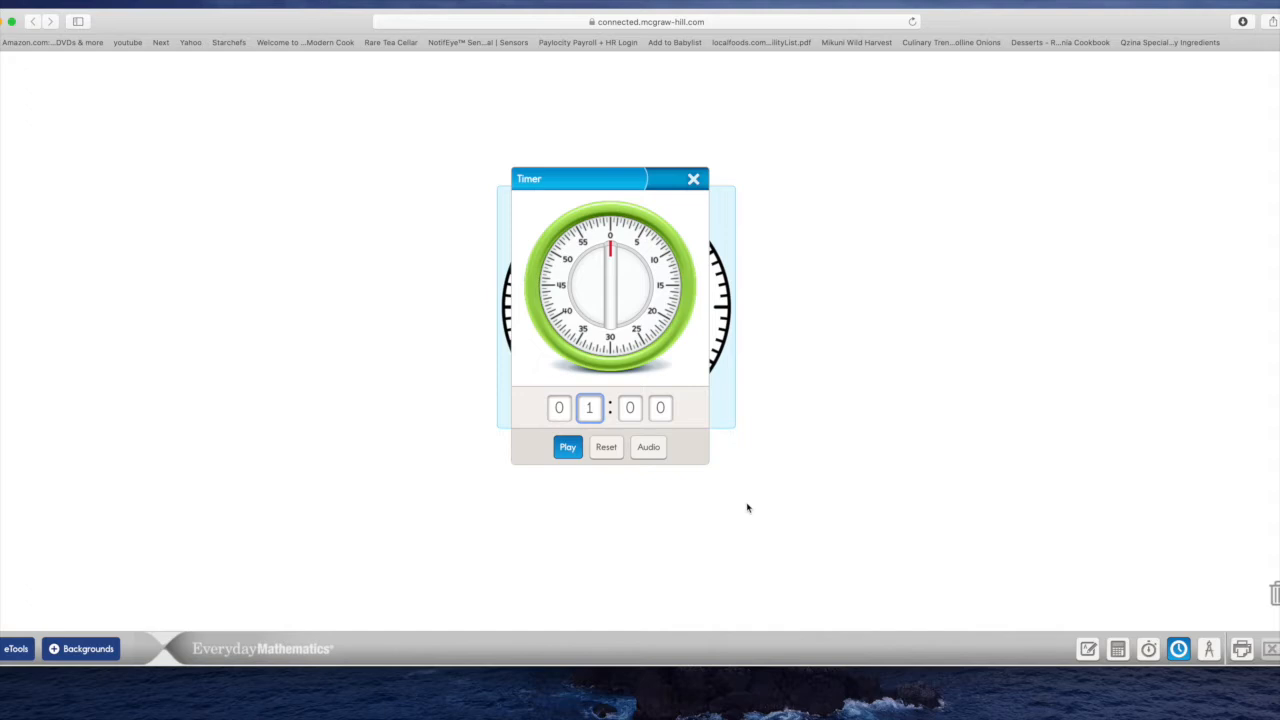
{"action": "left_click", "coordinate": [568, 446]}
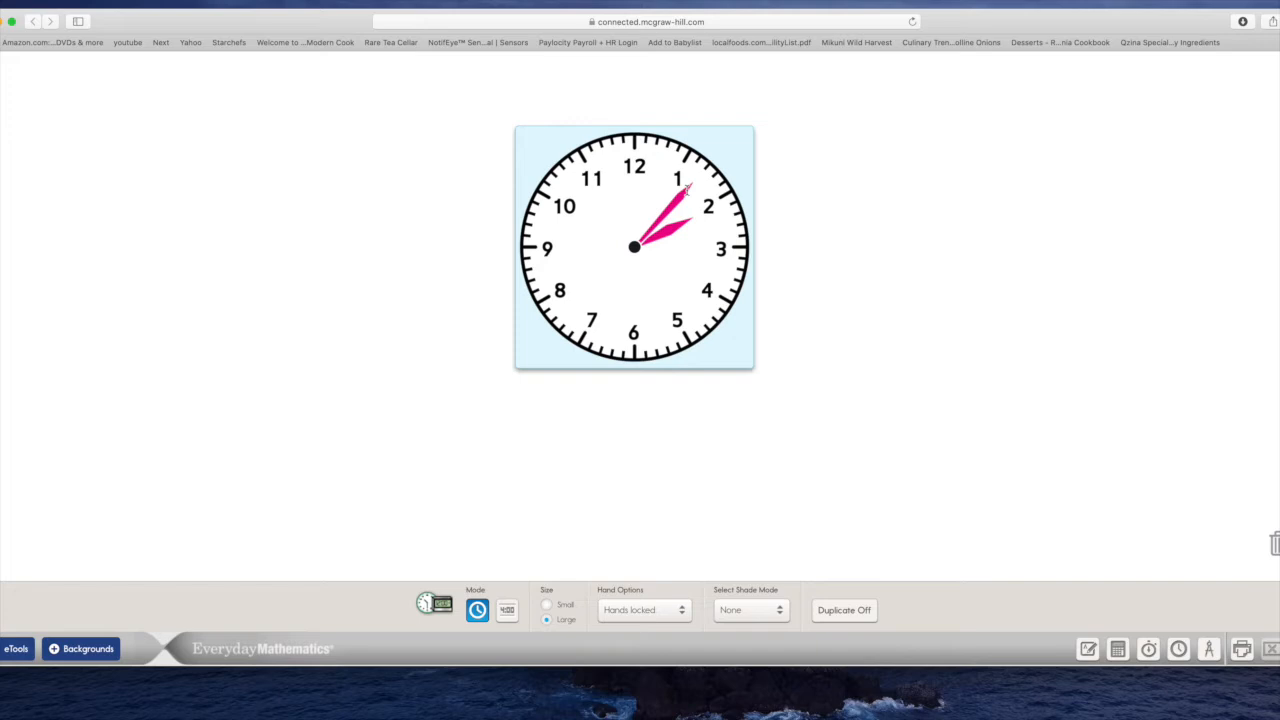
Step: Drag the pink hands off 12:00 so the clock reads roughly 3:22
{"action": "left_click_drag", "start_coordinate": [680, 190], "coordinate": [696, 204]}
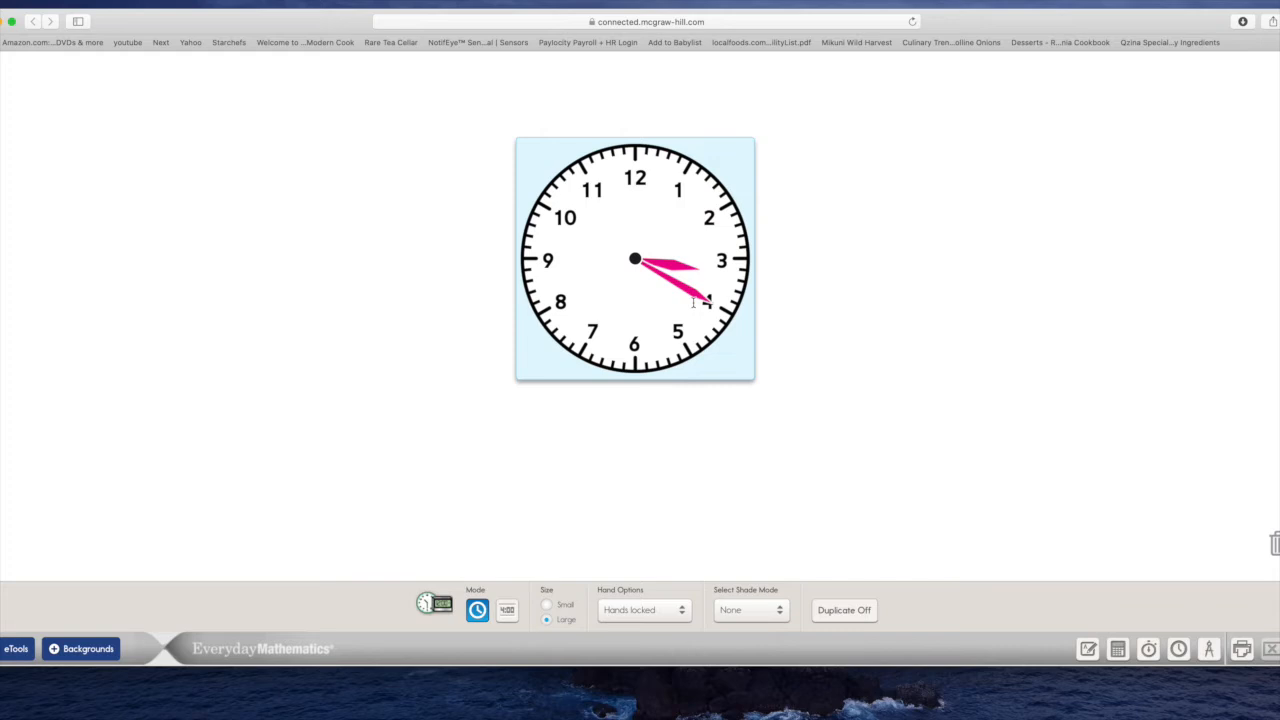
Step: Move the minute hand to the 6 so the clock reads 3:30
{"action": "left_click_drag", "start_coordinate": [700, 300], "coordinate": [636, 344]}
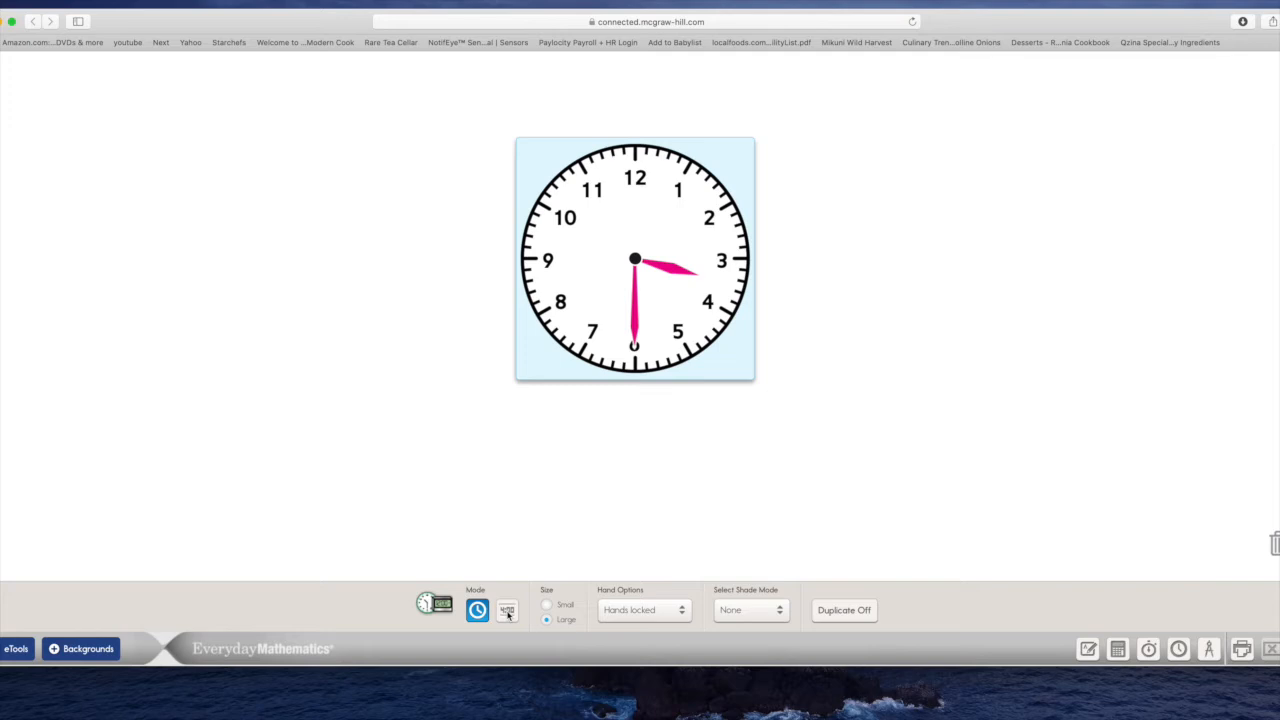
{"action": "left_click", "coordinate": [508, 610]}
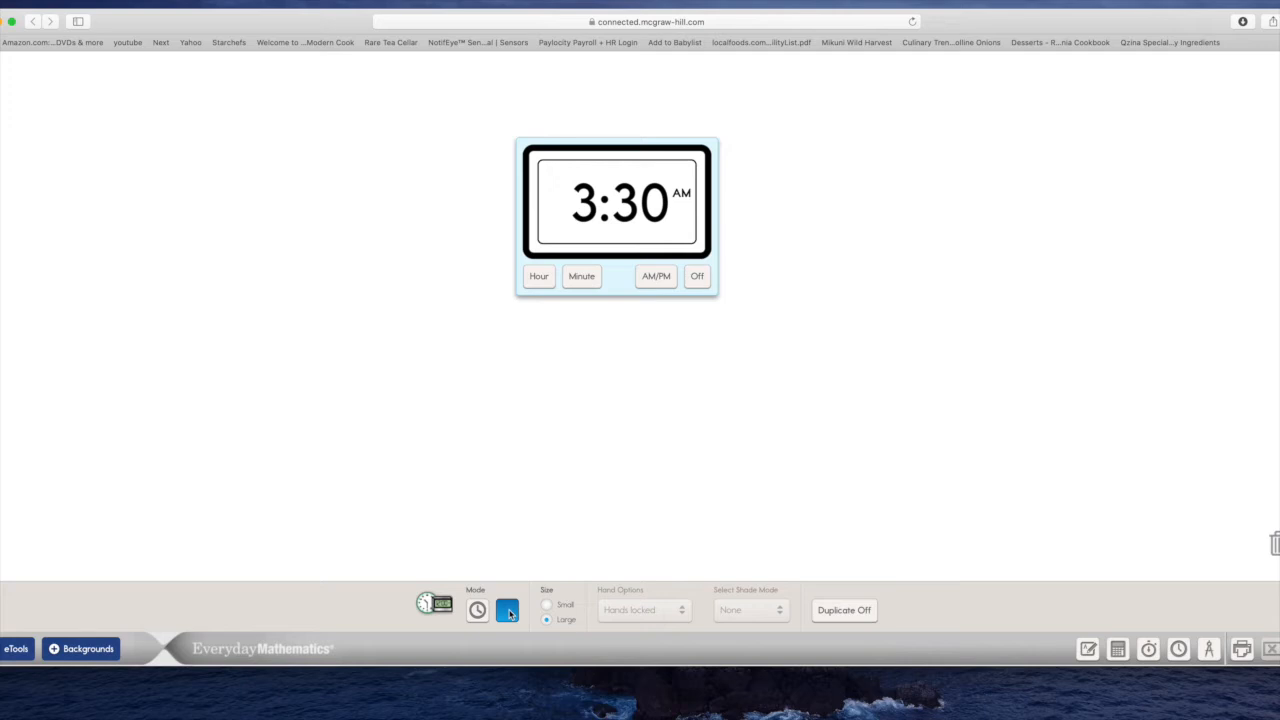
{"action": "left_click", "coordinate": [508, 610]}
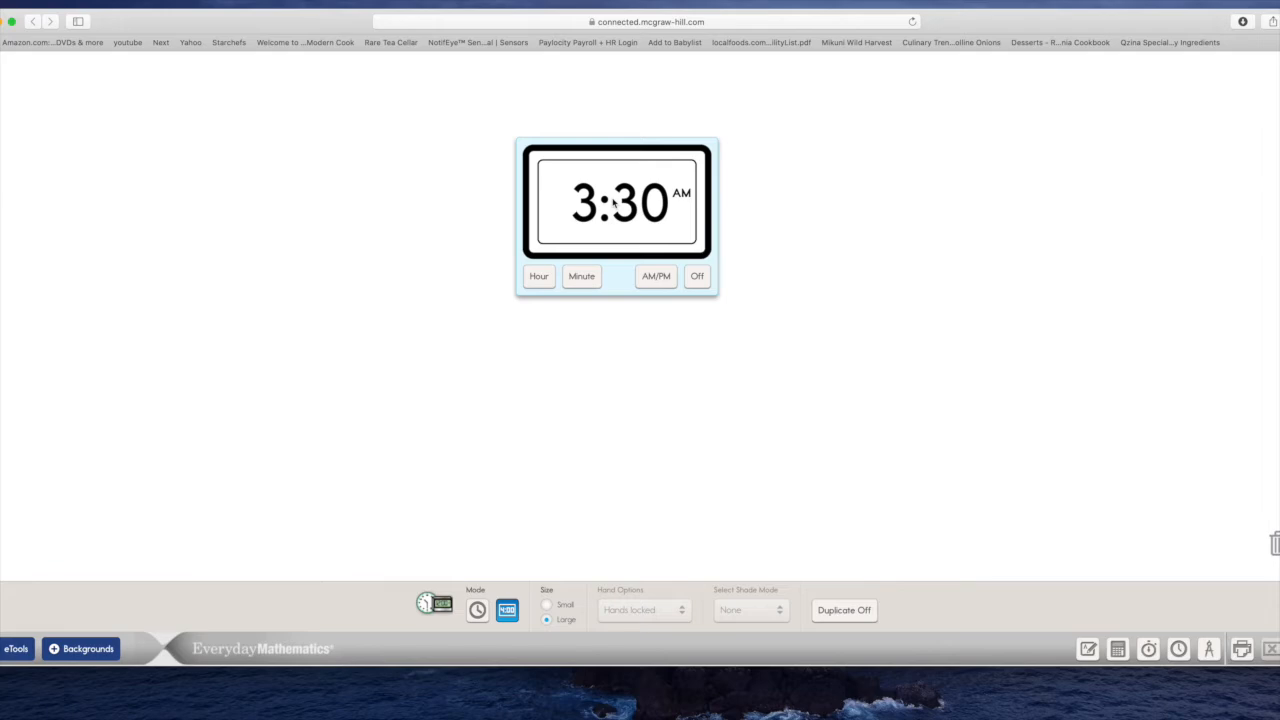
{"action": "left_click", "coordinate": [476, 610]}
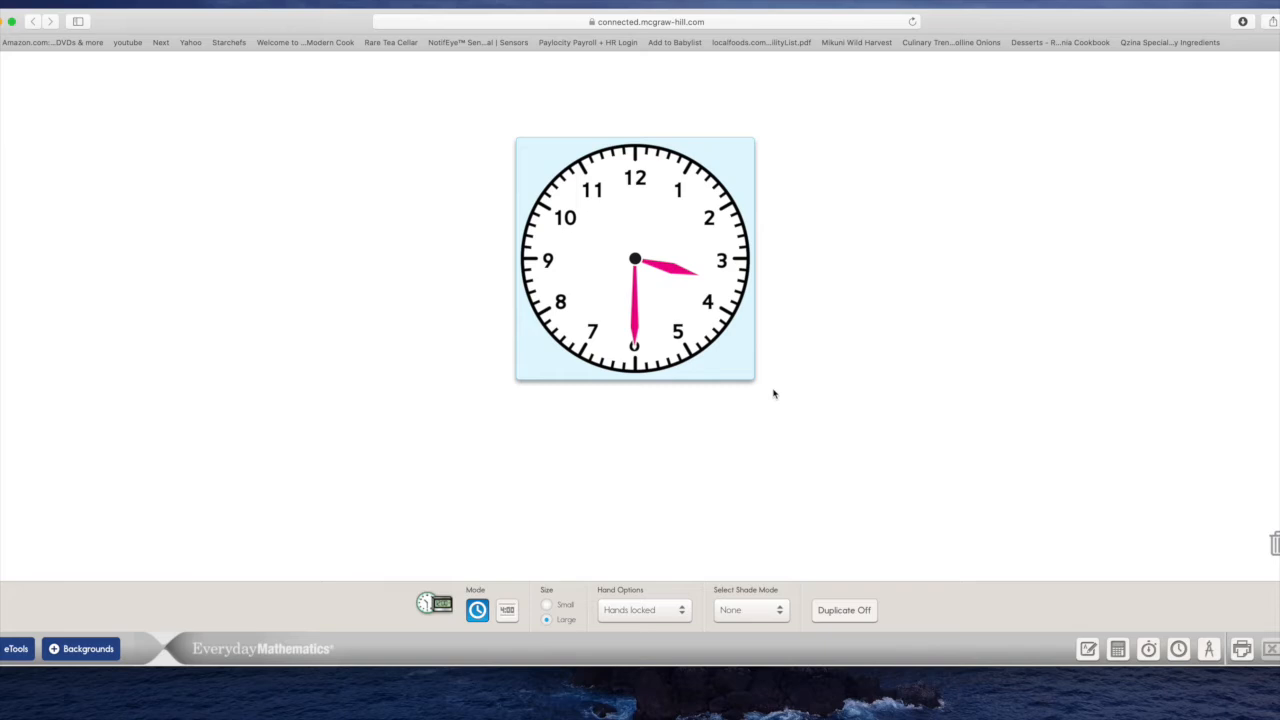
{"action": "mouse_move", "coordinate": [516, 590]}
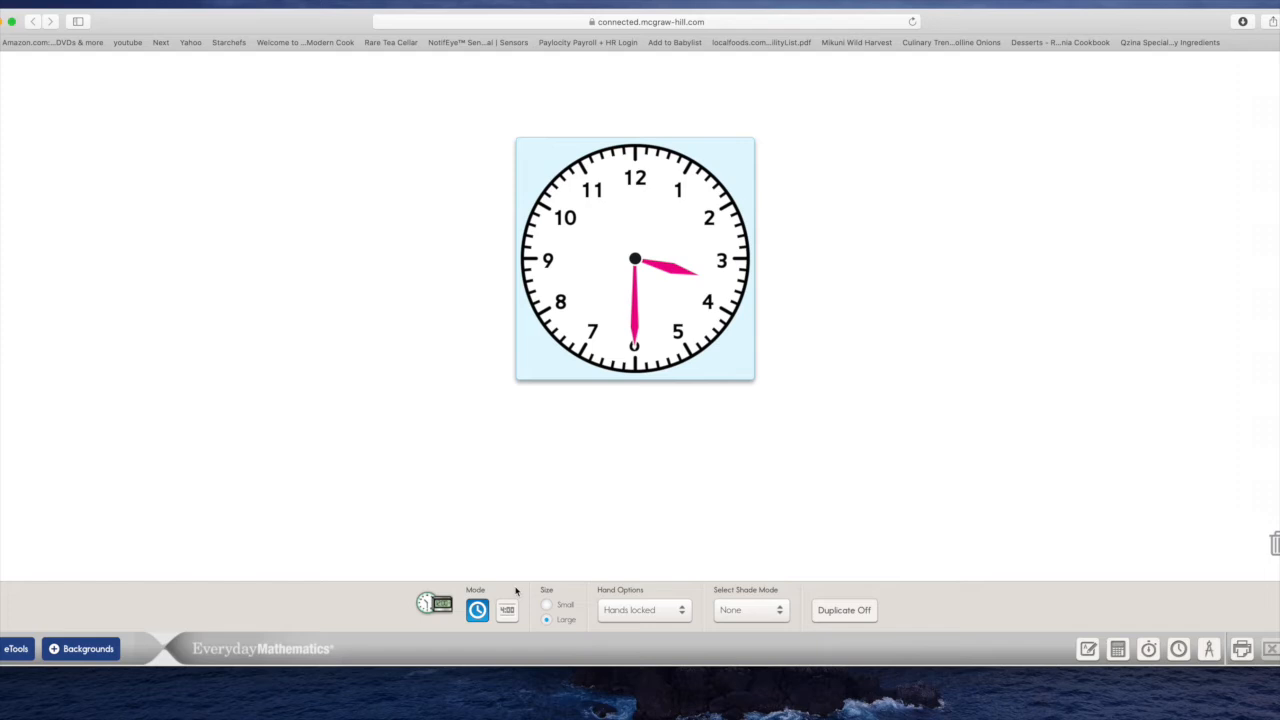
Step: Switch the 3:30 clock to the digital readout showing 3:30 AM
{"action": "left_click", "coordinate": [506, 610]}
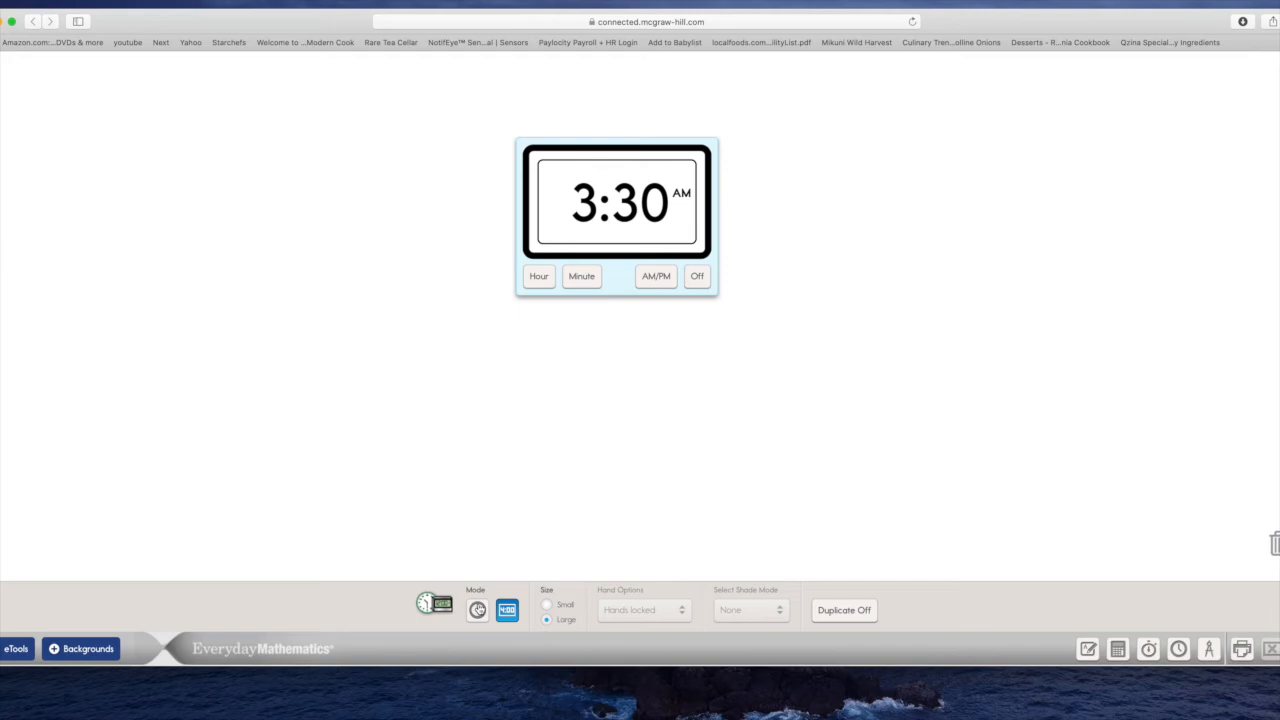
Step: Switch the 3:30 AM readout back to the analog clock face
{"action": "left_click", "coordinate": [476, 610]}
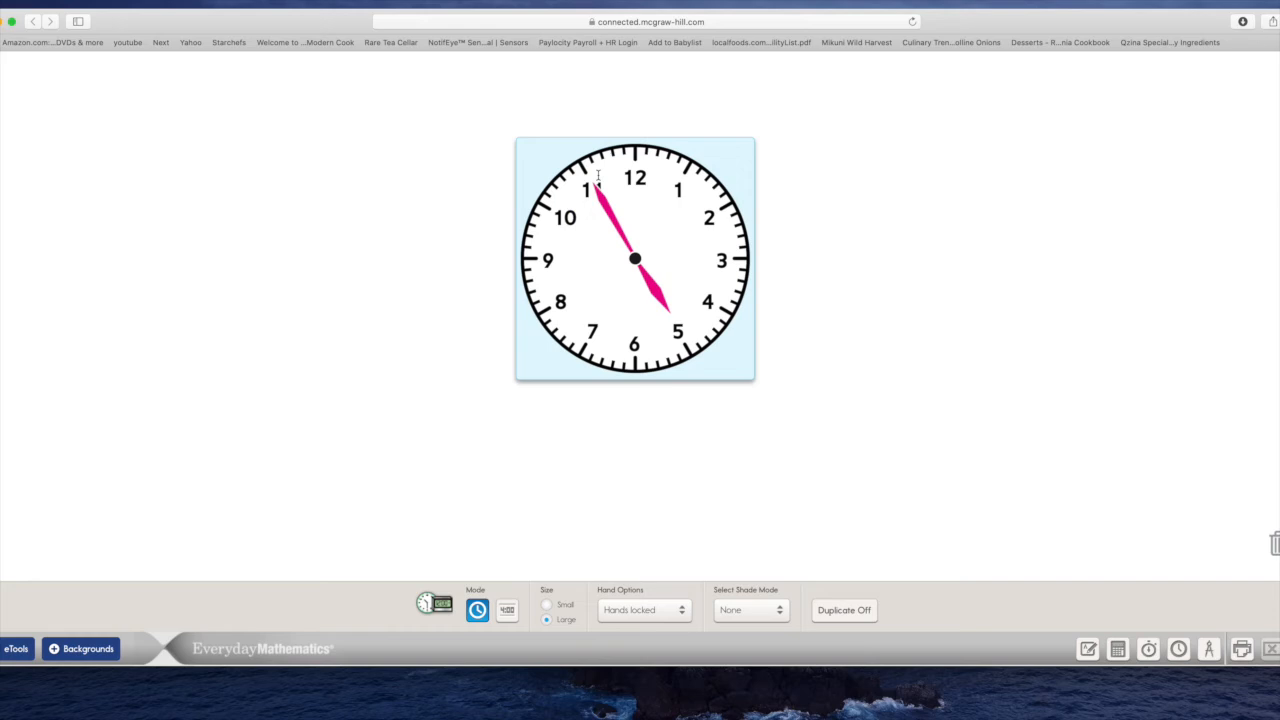
Step: Move the minute hand from near 11 up to 12 so the clock reads 5:00
{"action": "left_click_drag", "start_coordinate": [590, 190], "coordinate": [636, 176]}
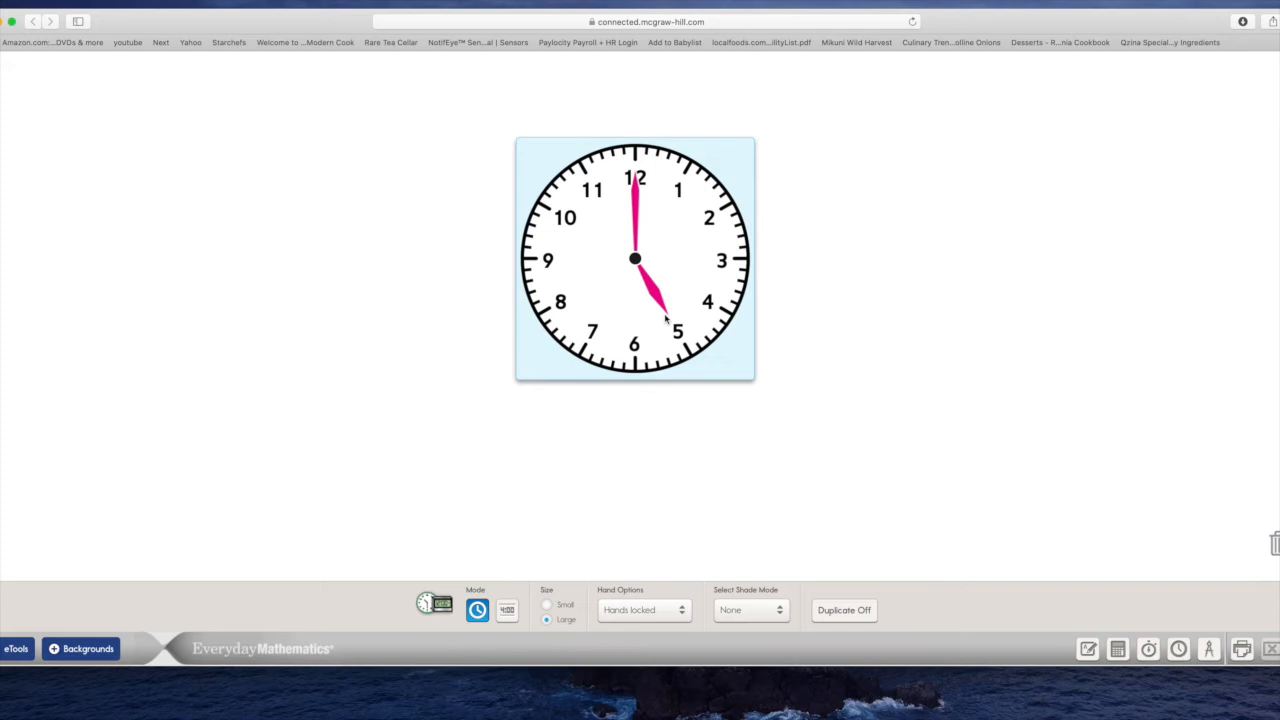
{"action": "left_click", "coordinate": [508, 610]}
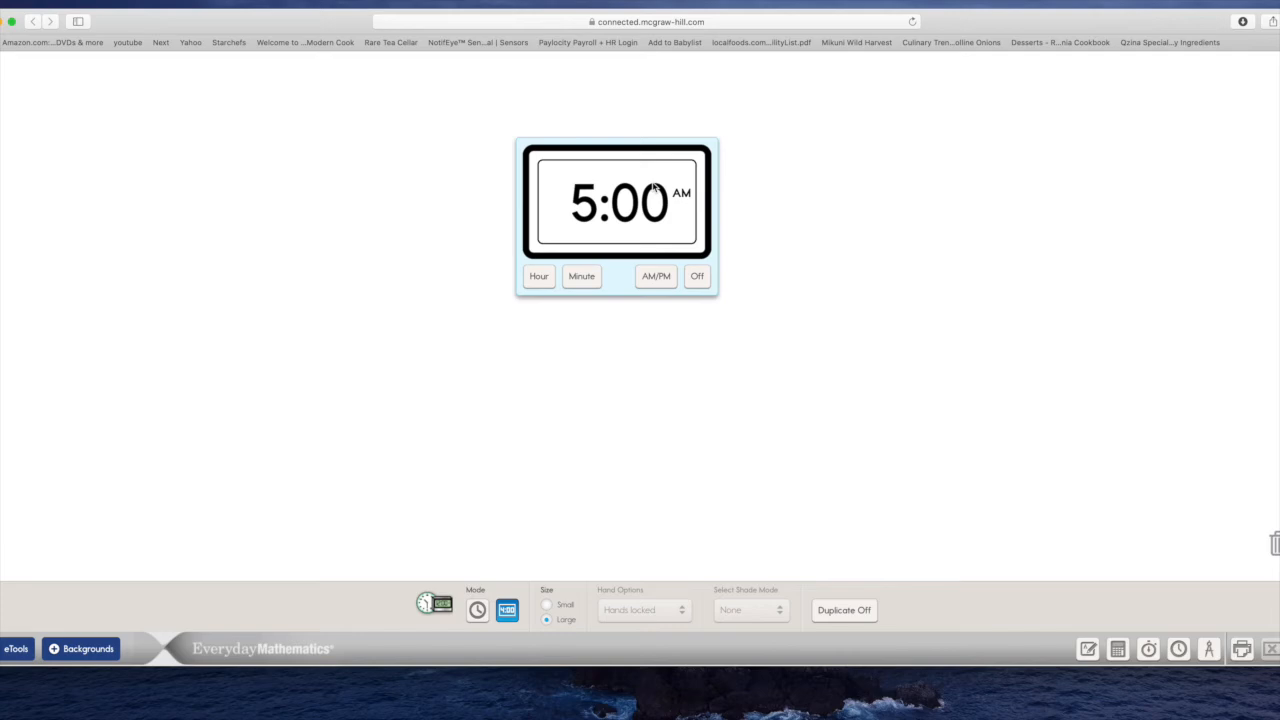
{"action": "left_click", "coordinate": [476, 610]}
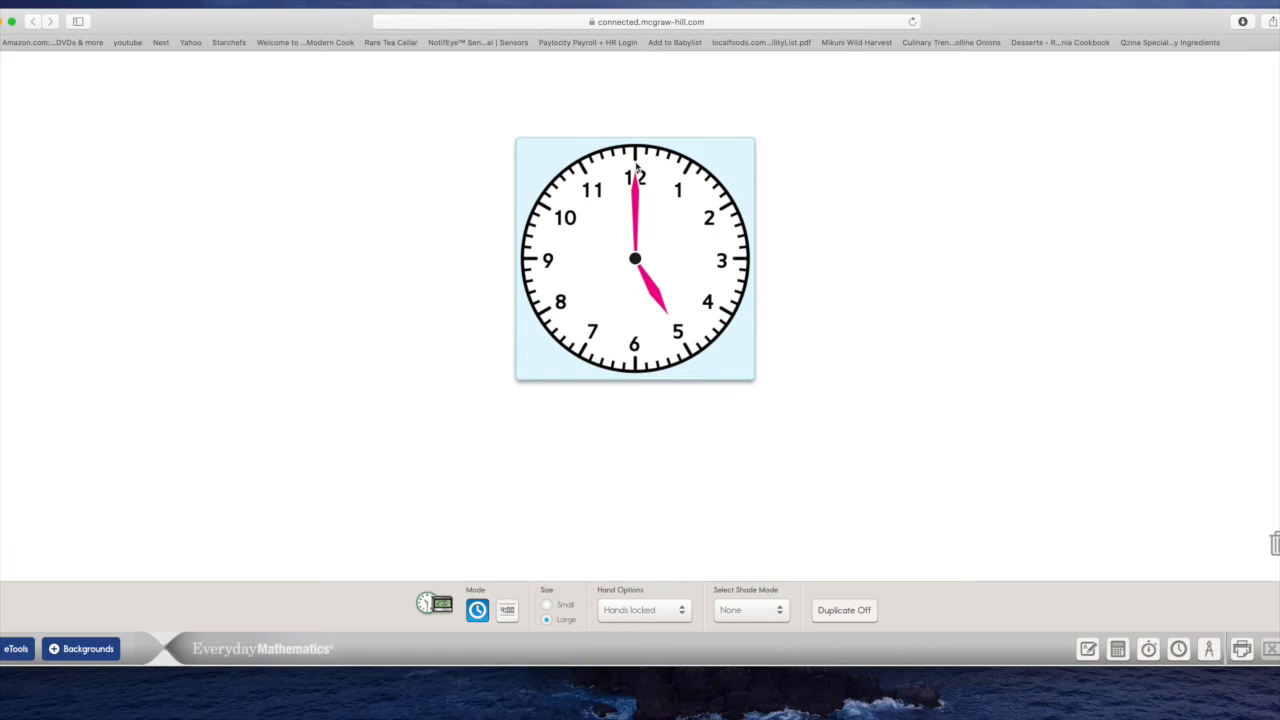
{"action": "left_click", "coordinate": [508, 610]}
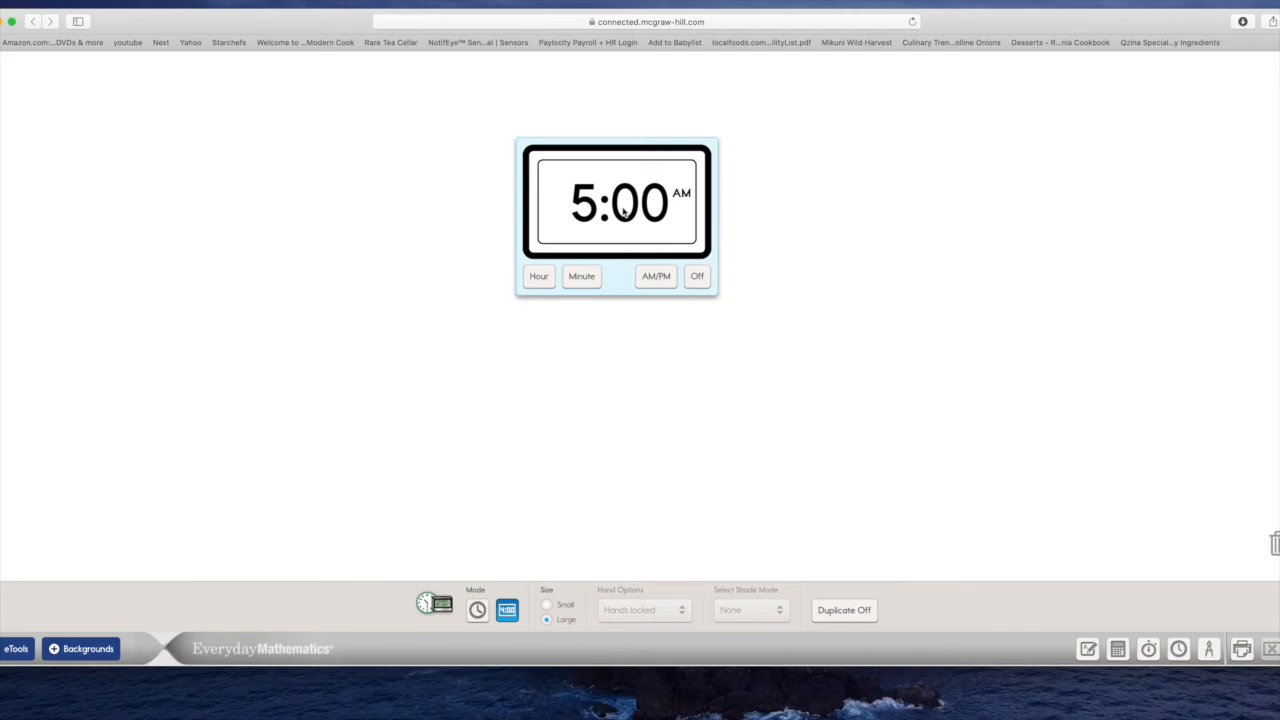
{"action": "left_click", "coordinate": [476, 610]}
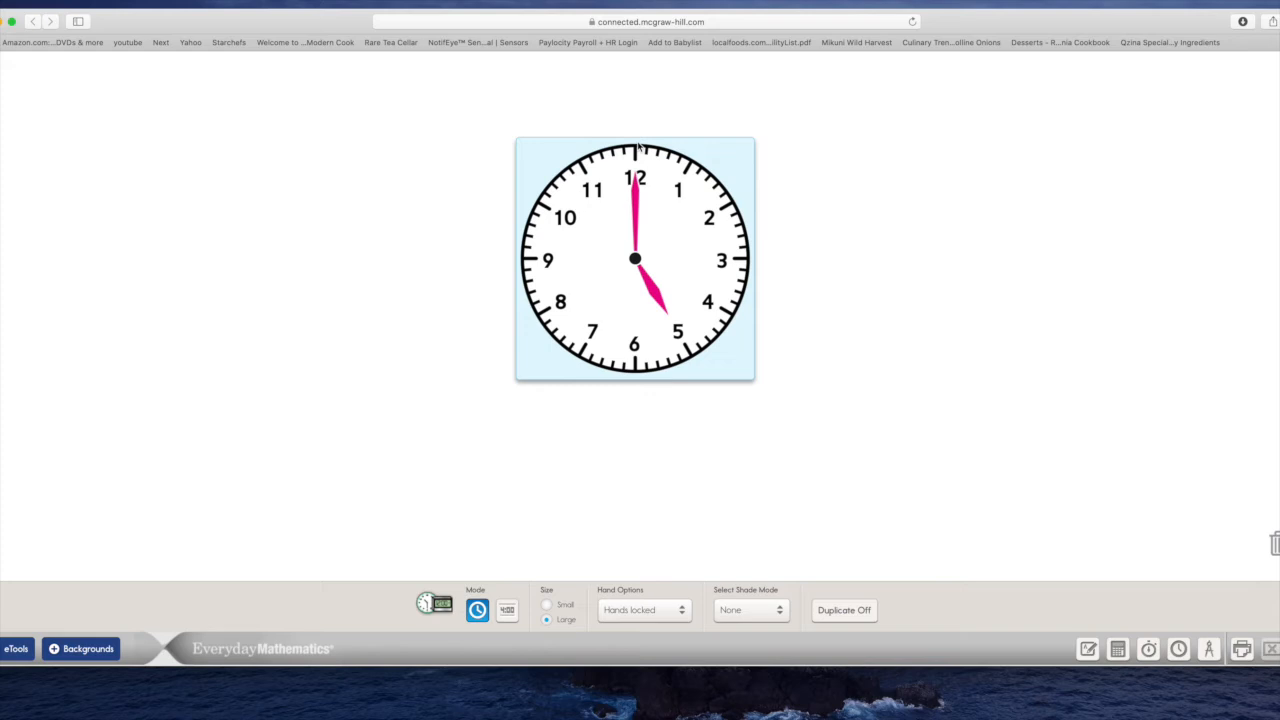
Step: Toggle 5:00 between analog and digital modes, ending on the digital 5:00 AM readout
{"action": "left_click", "coordinate": [508, 610]}
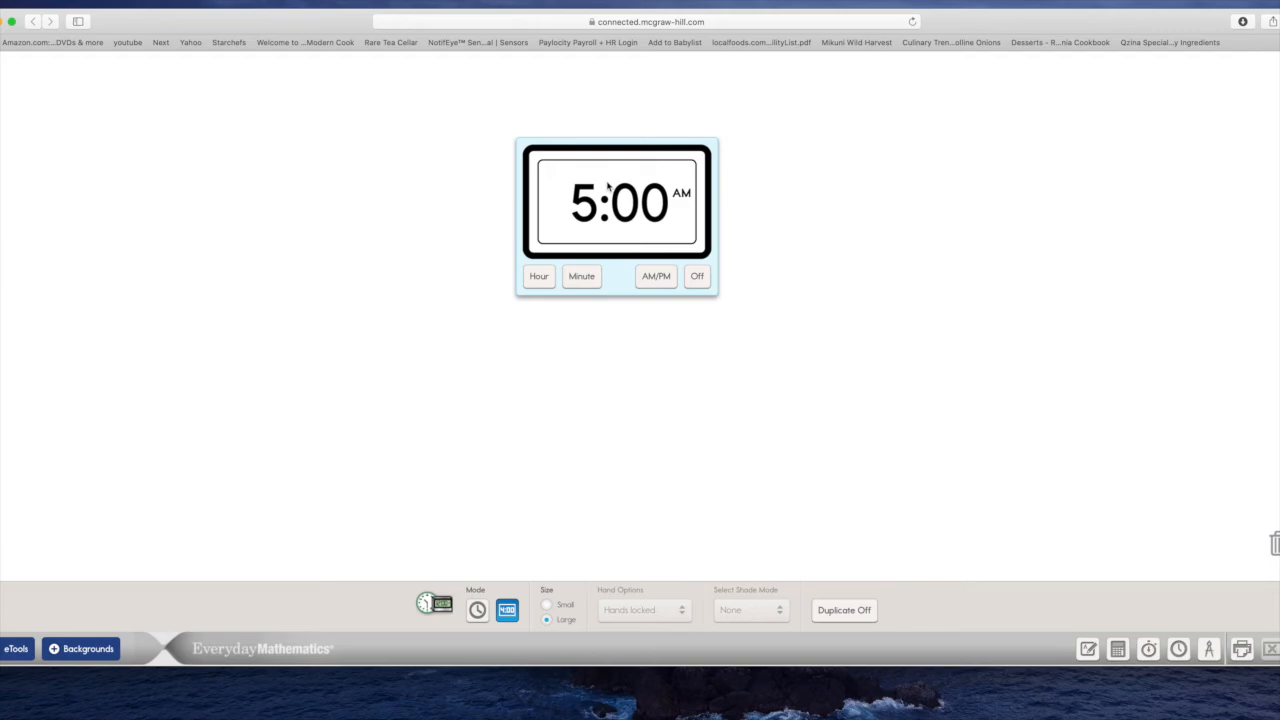
{"action": "left_click", "coordinate": [476, 610]}
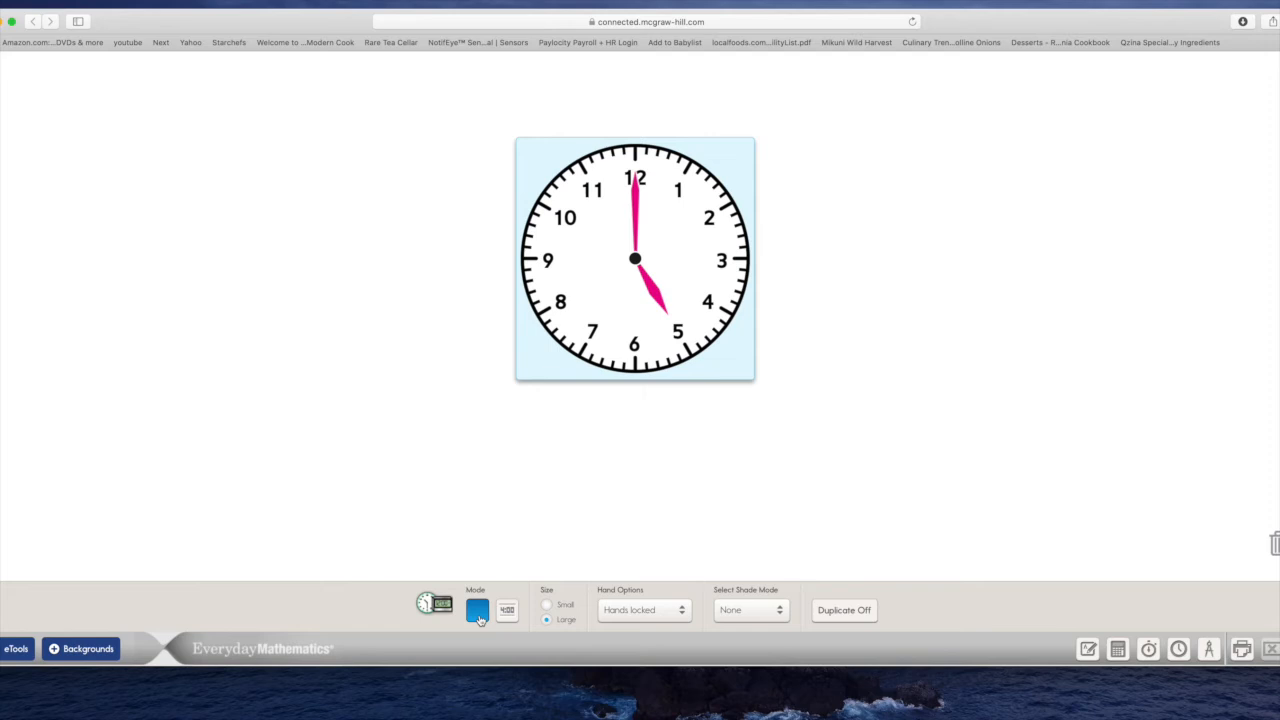
{"action": "left_click", "coordinate": [476, 610]}
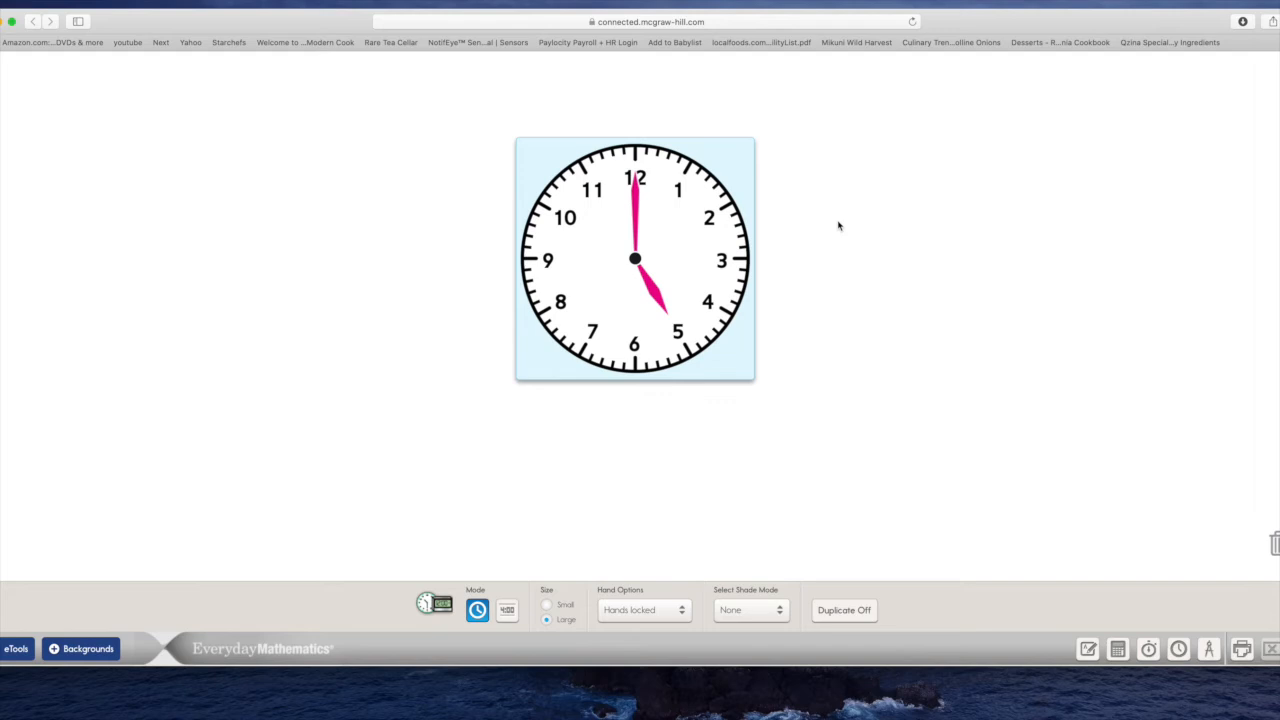
{"action": "left_click", "coordinate": [508, 610]}
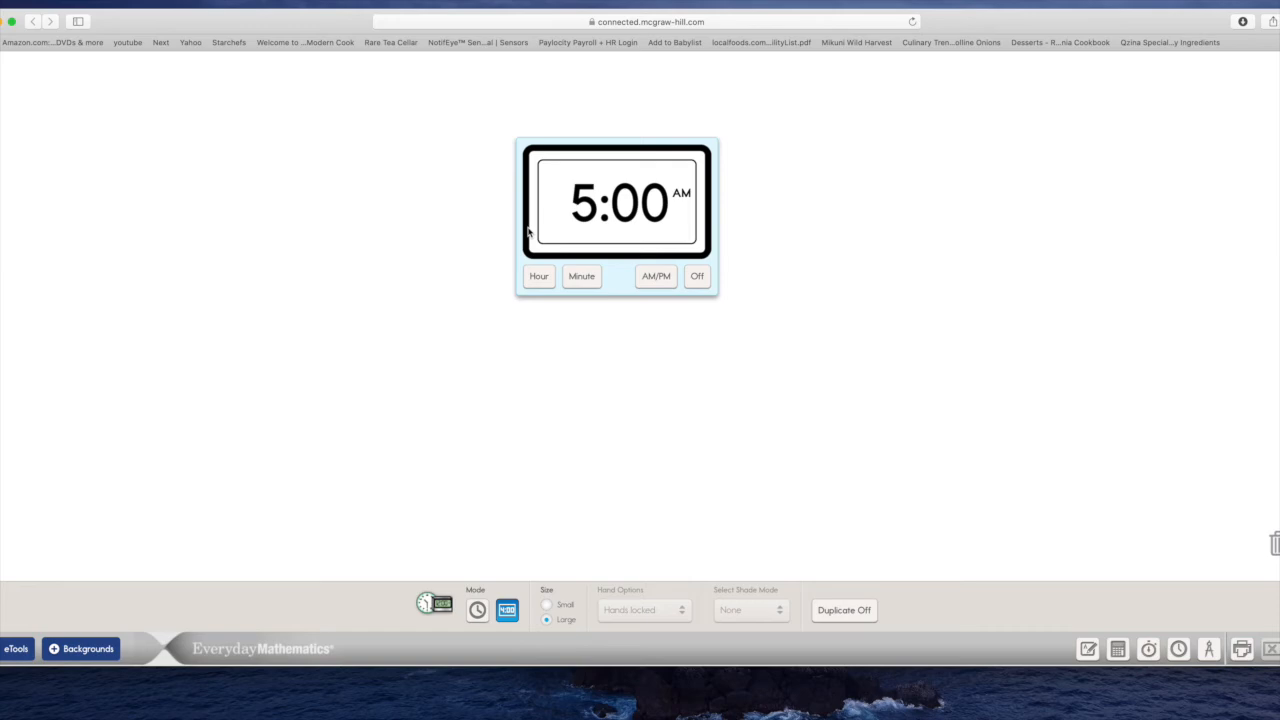
{"action": "mouse_move", "coordinate": [630, 228]}
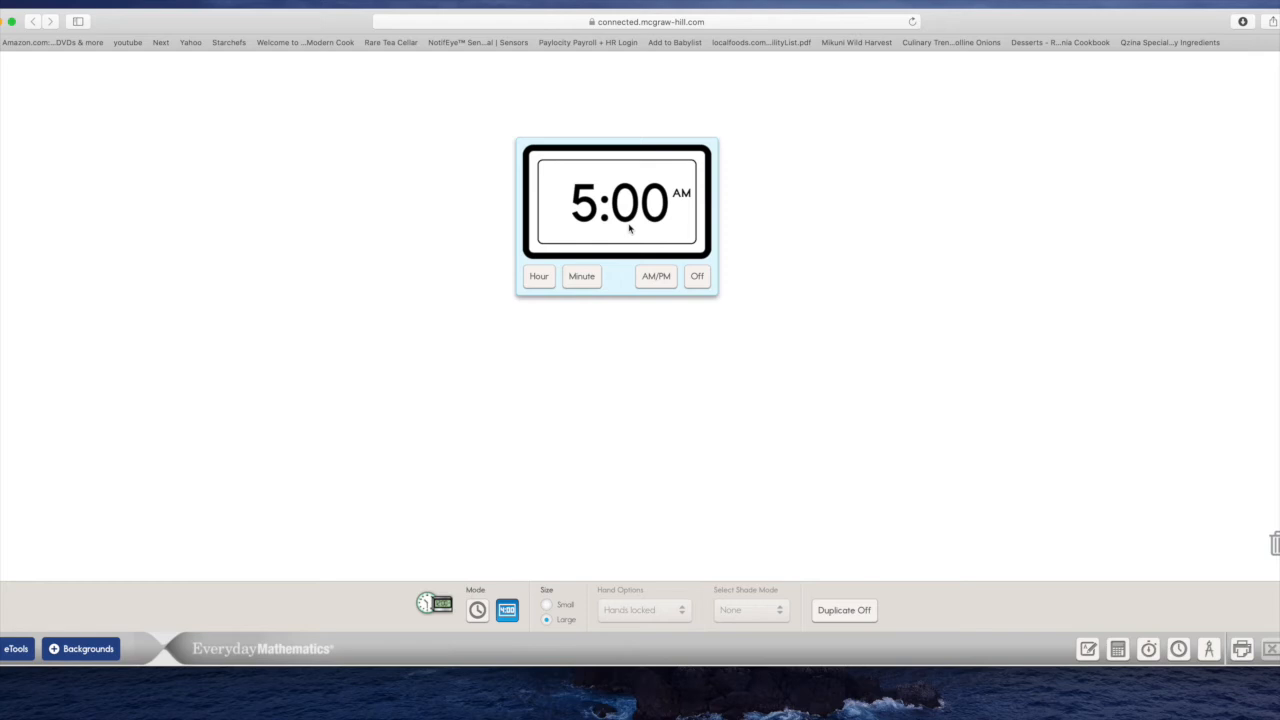